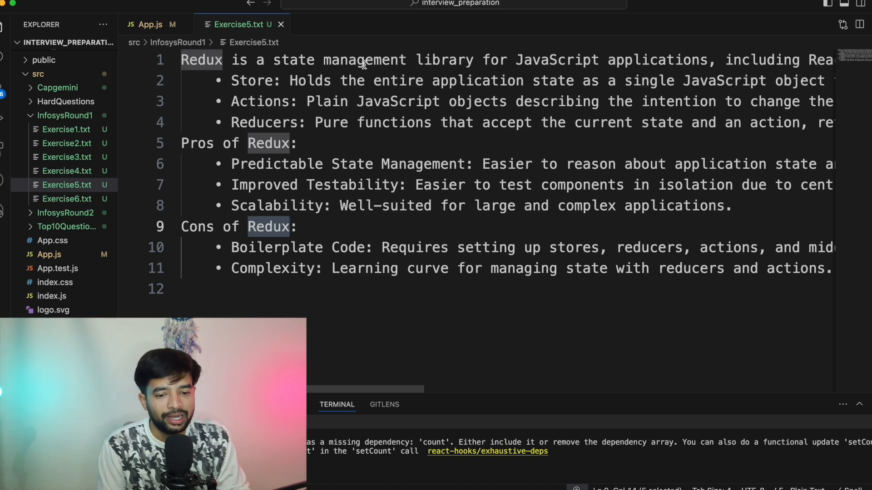
- Review the Redux note's 'including' and Reducers points in Exercise5.txt, then switch to Exercise6.txt
scroll(right, 3)
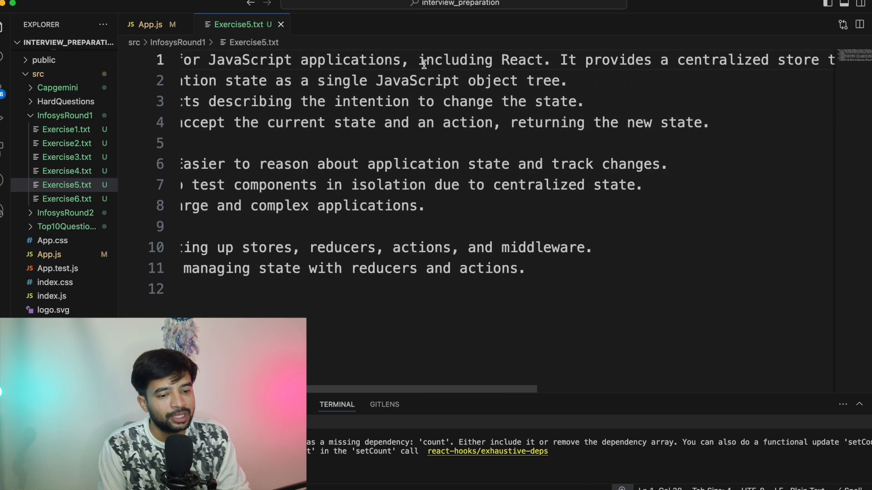
double_click(455, 60)
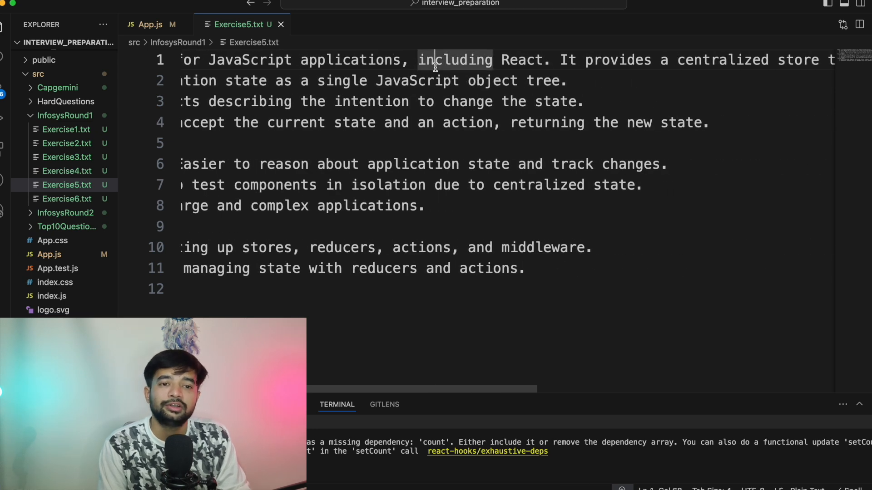
scroll(left, 3)
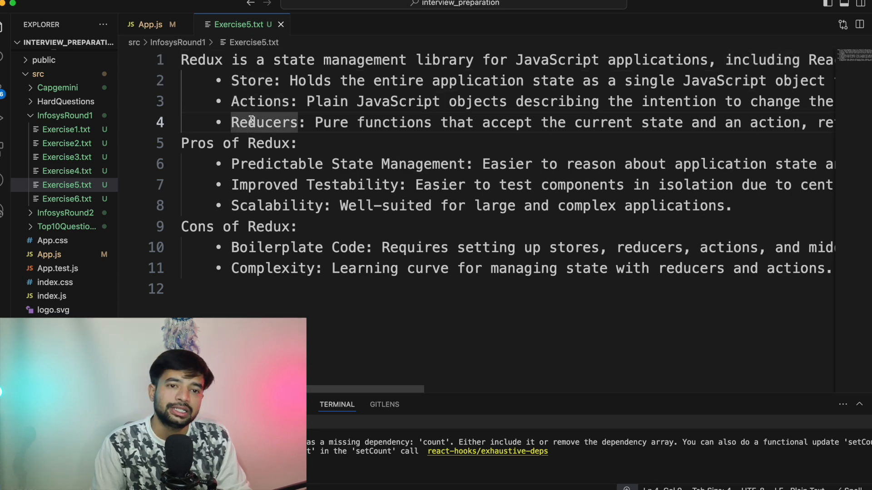
click(221, 143)
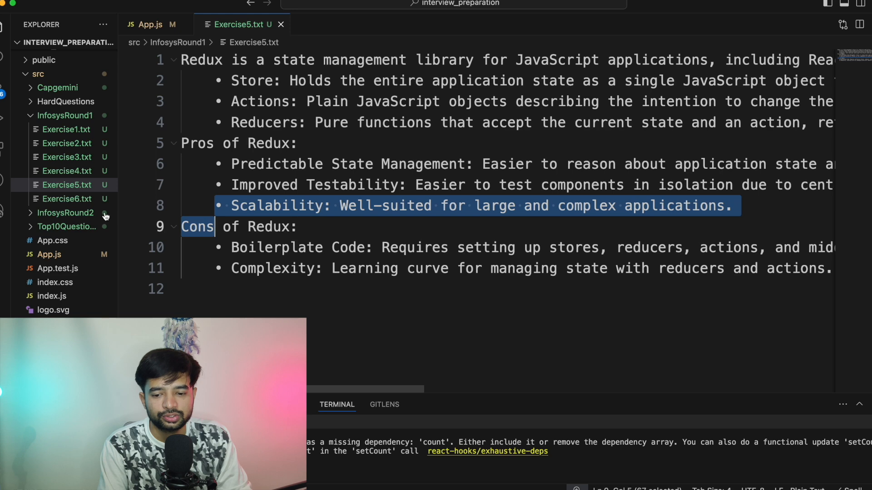
click(67, 198)
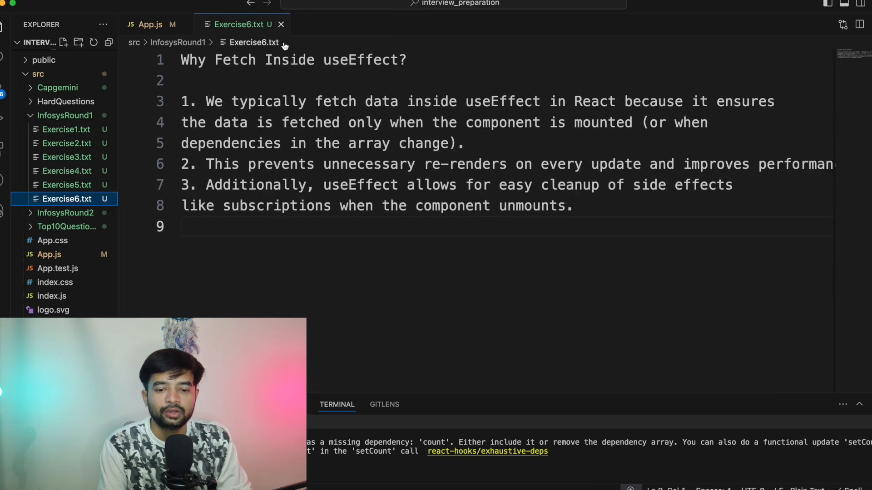